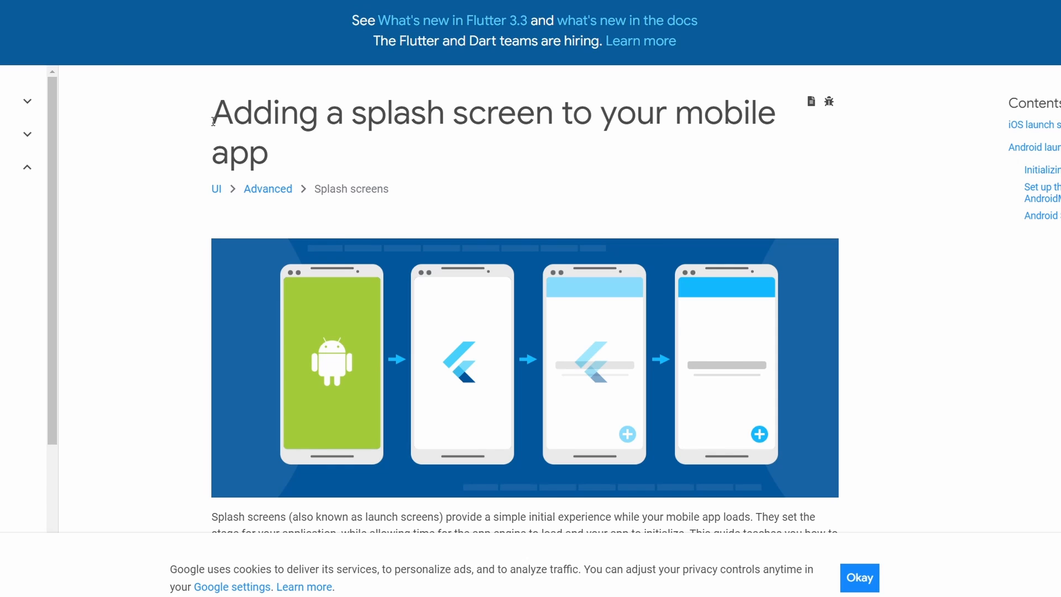
Read the 'Adding a splash screen' guide past the iOS launch screen section to Android
drag(212, 113, 268, 162)
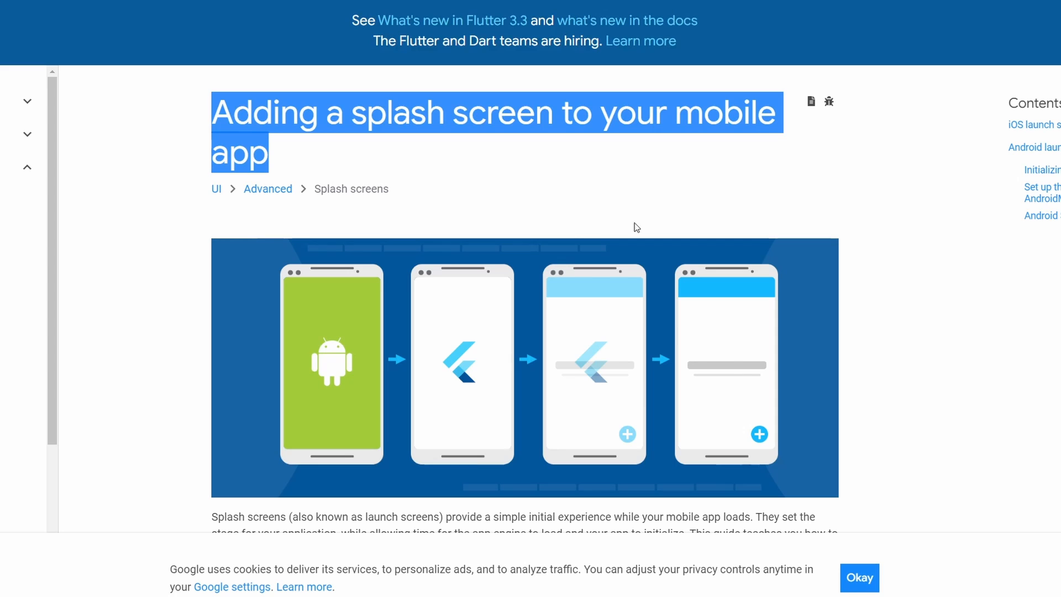
mouse_move(514, 316)
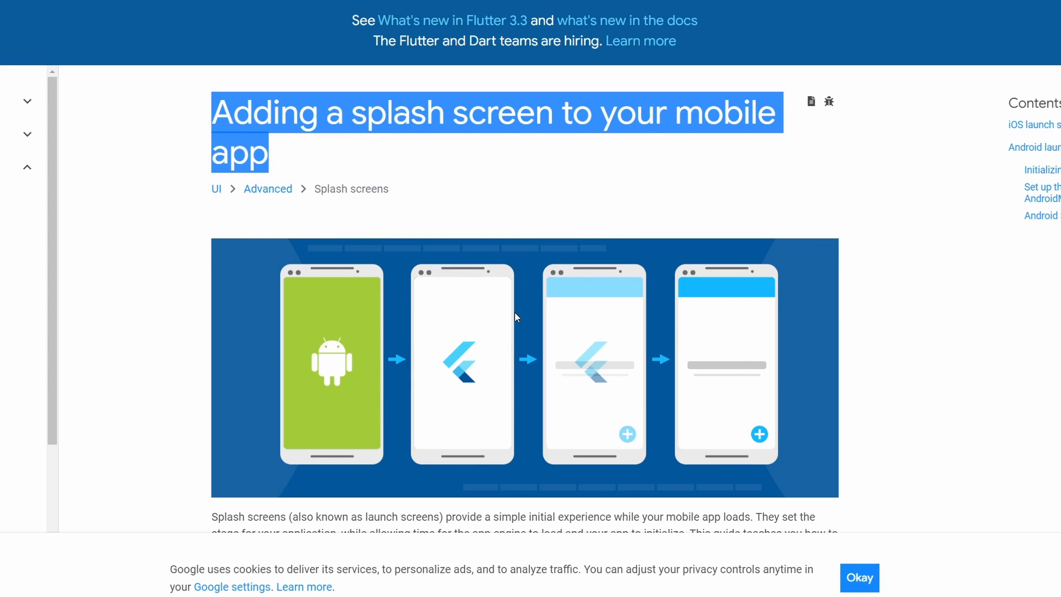
mouse_move(353, 193)
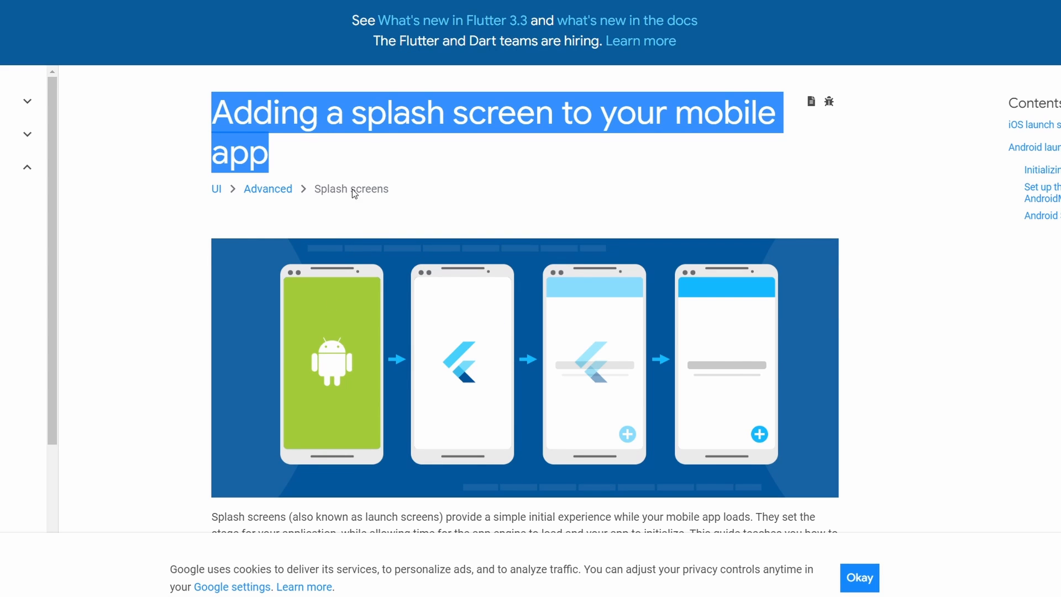
scroll(down, 3)
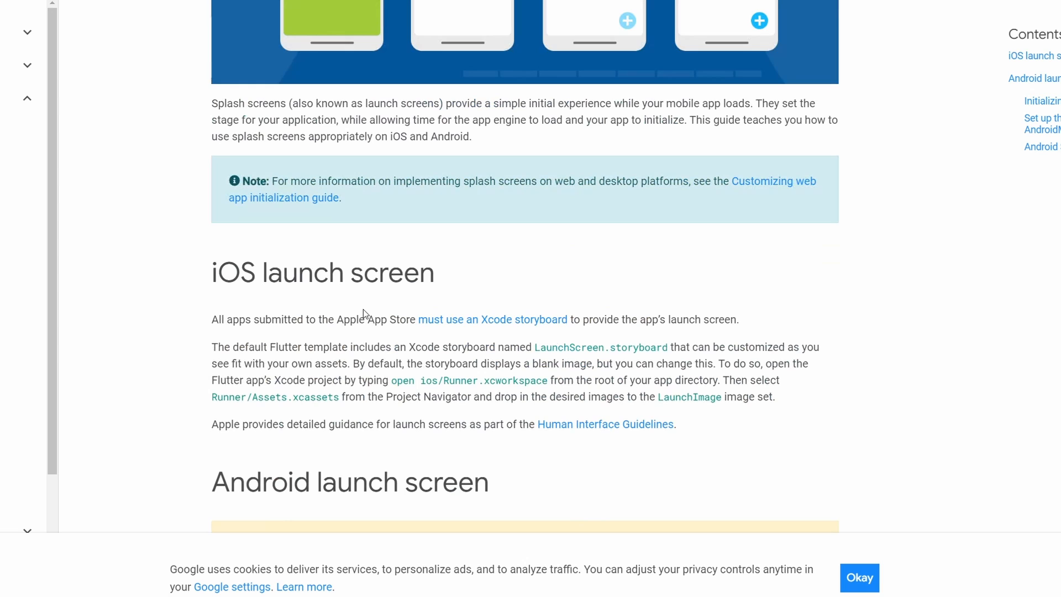
double_click(283, 273)
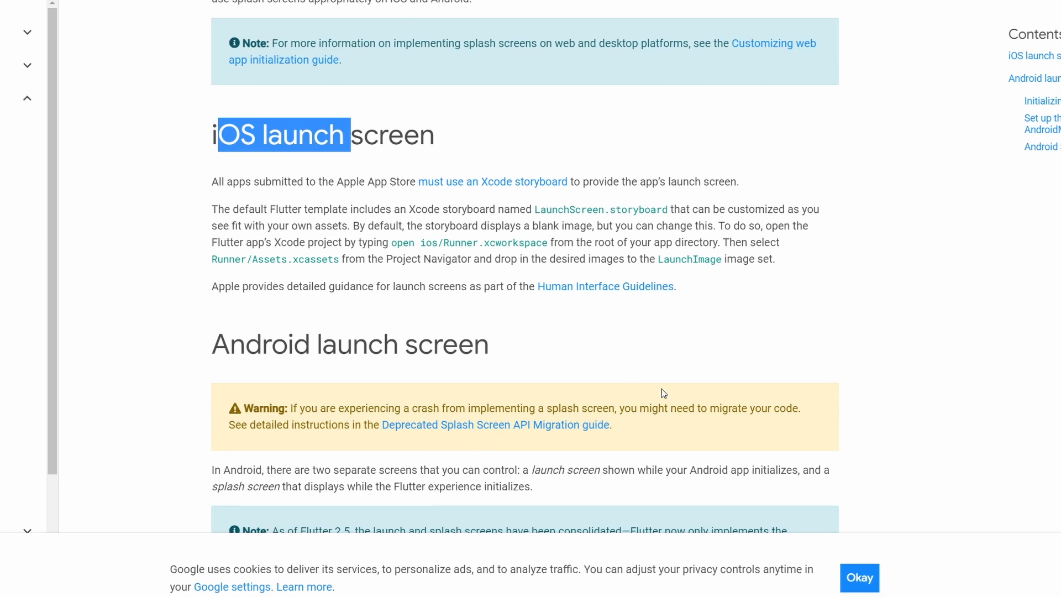
scroll(down, 3)
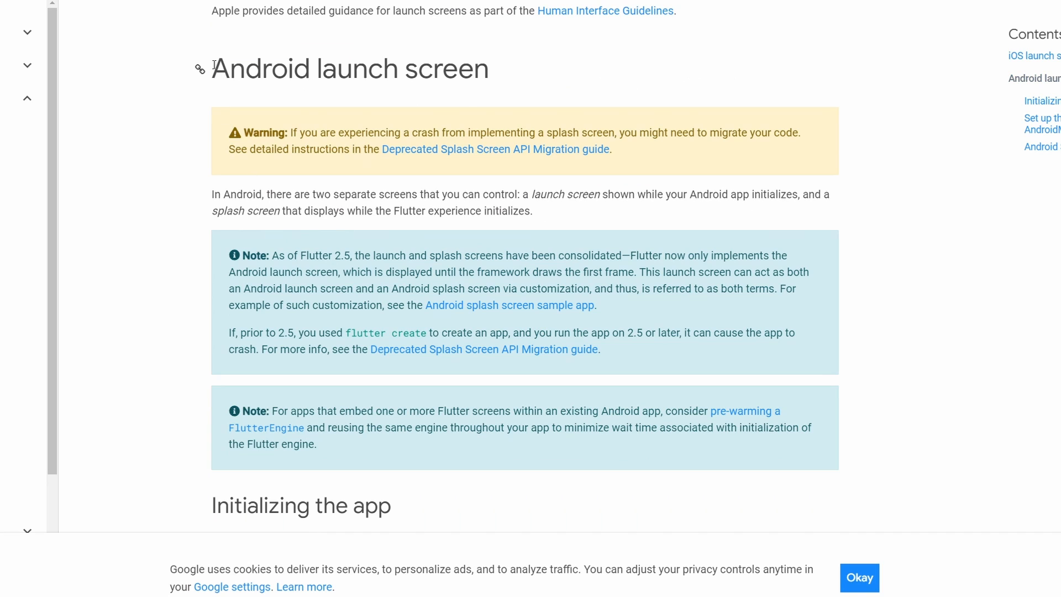
scroll(down, 3)
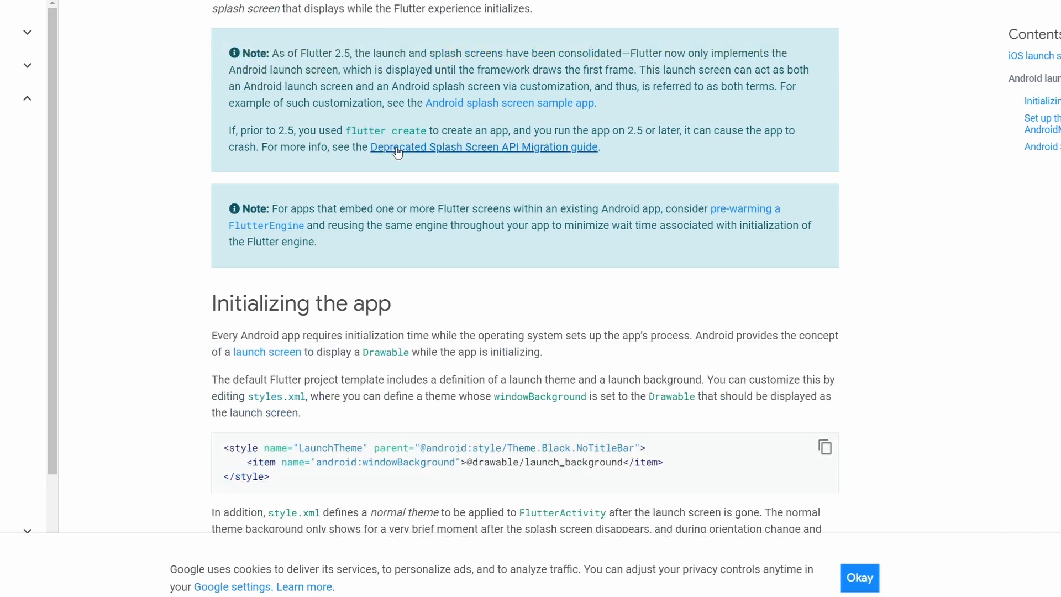
scroll(down, 3)
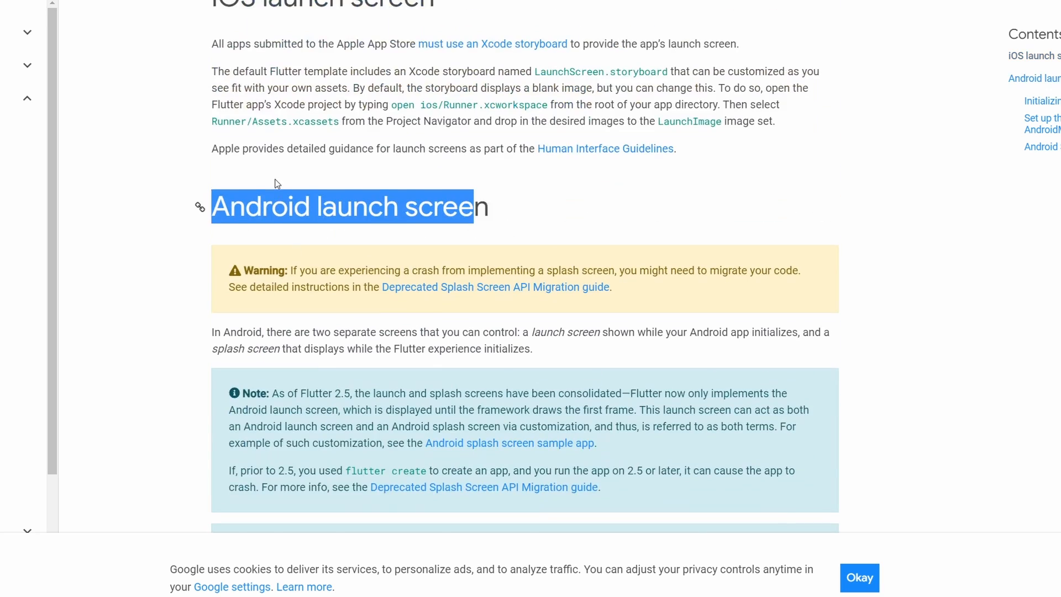
scroll(down, 3)
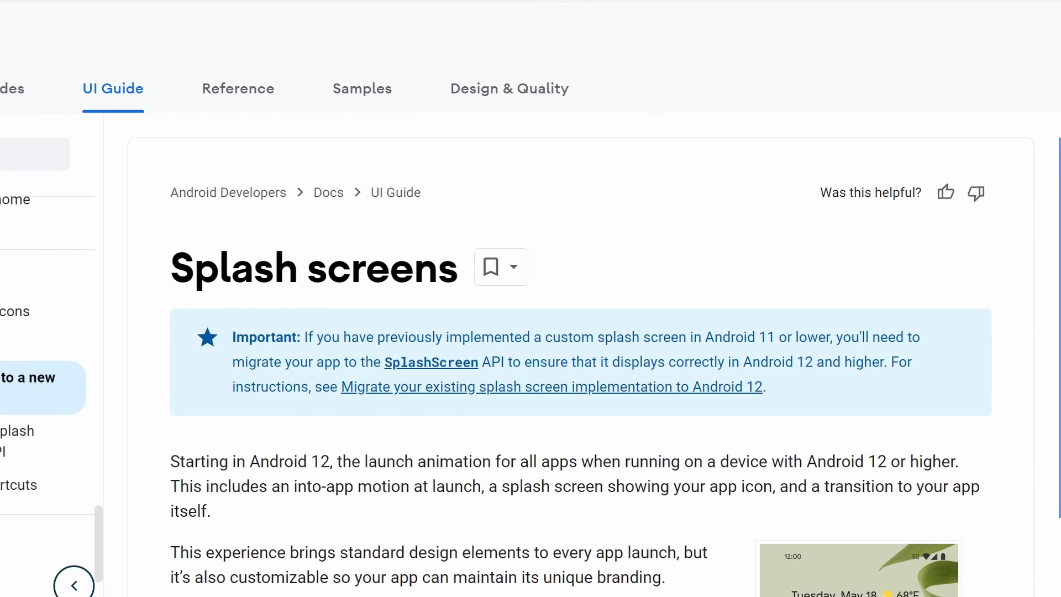
Scroll through the Splash screens page introduction on Android 12 launch behavior
scroll(down, 3)
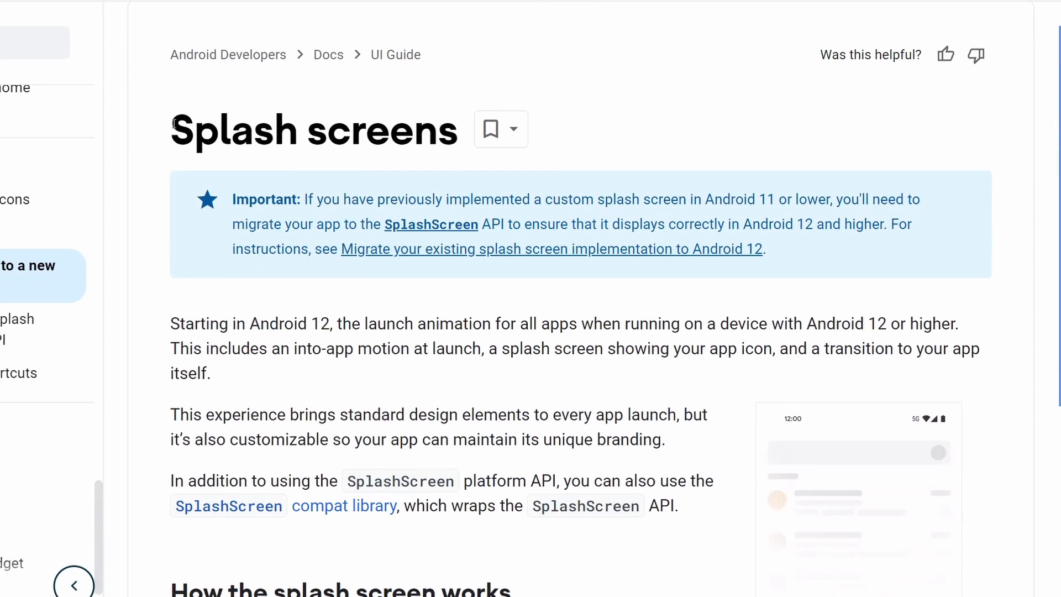
scroll(down, 3)
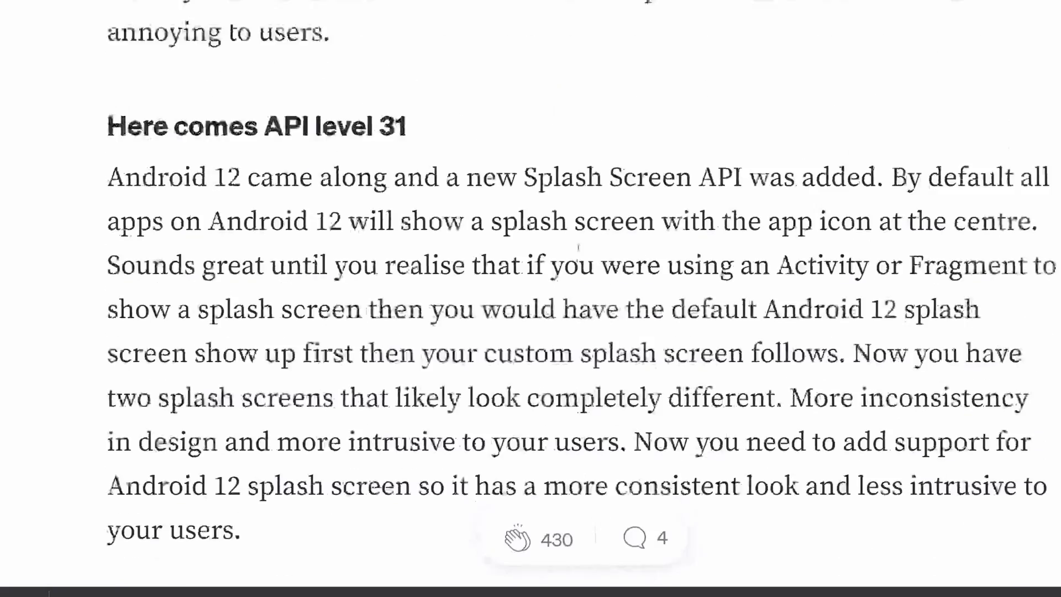
Scroll past 'Here comes API level 31' to the splash screen attributes diagram
scroll(down, 3)
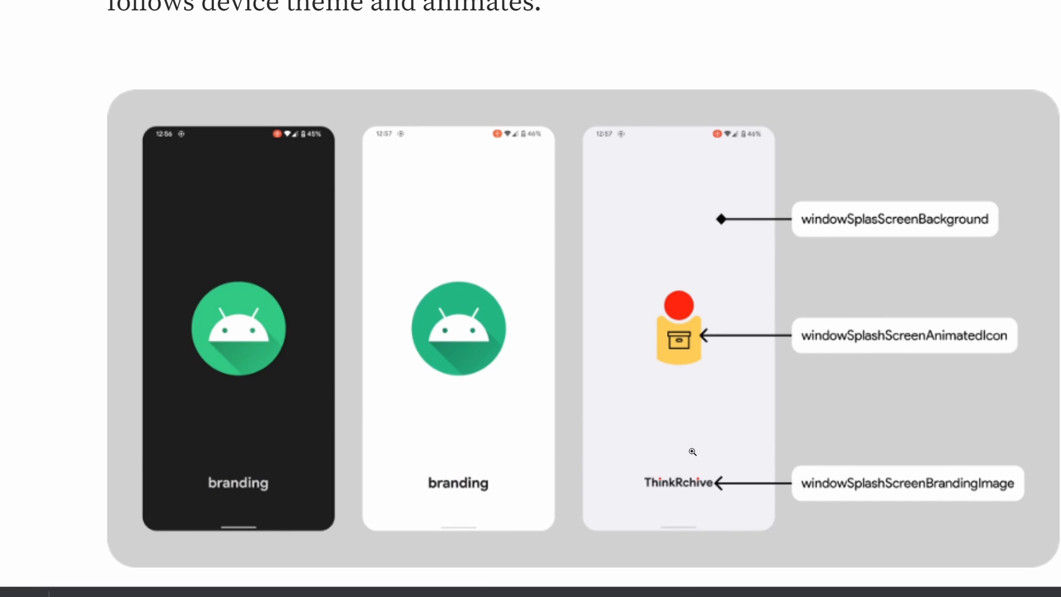
mouse_move(393, 468)
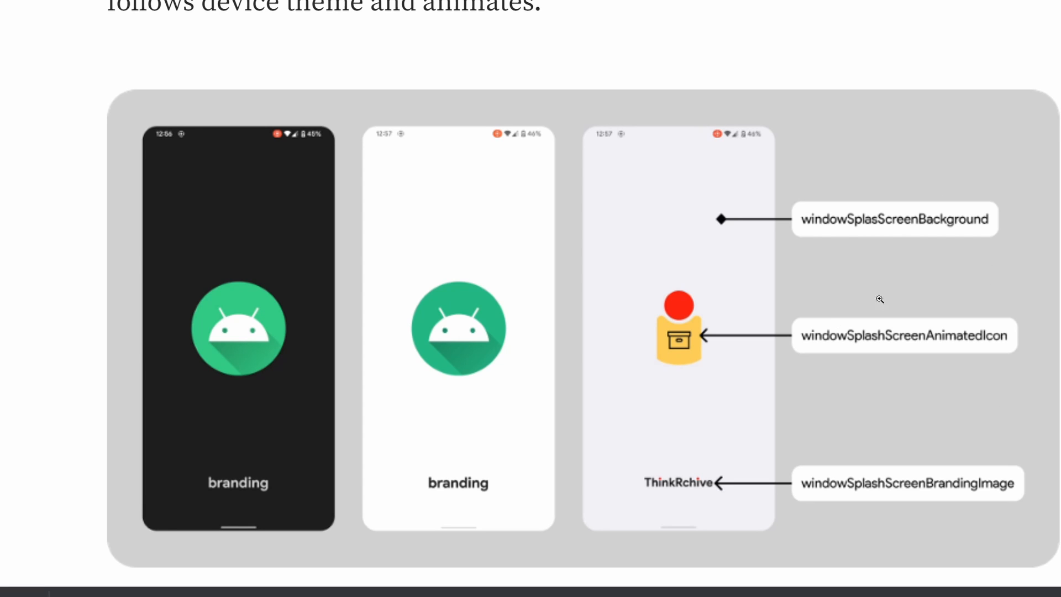
mouse_move(915, 227)
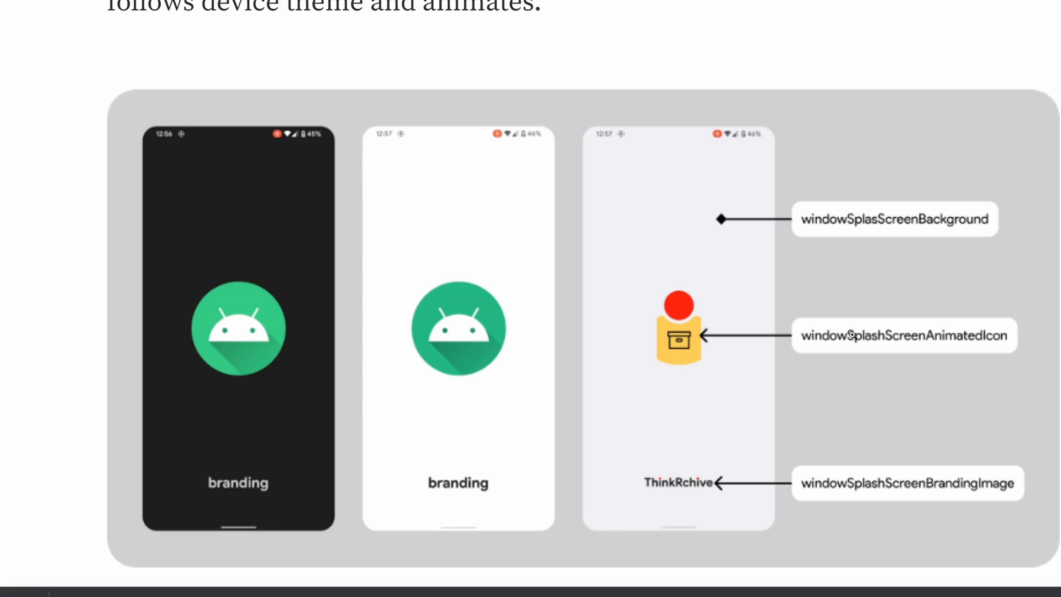
mouse_move(506, 344)
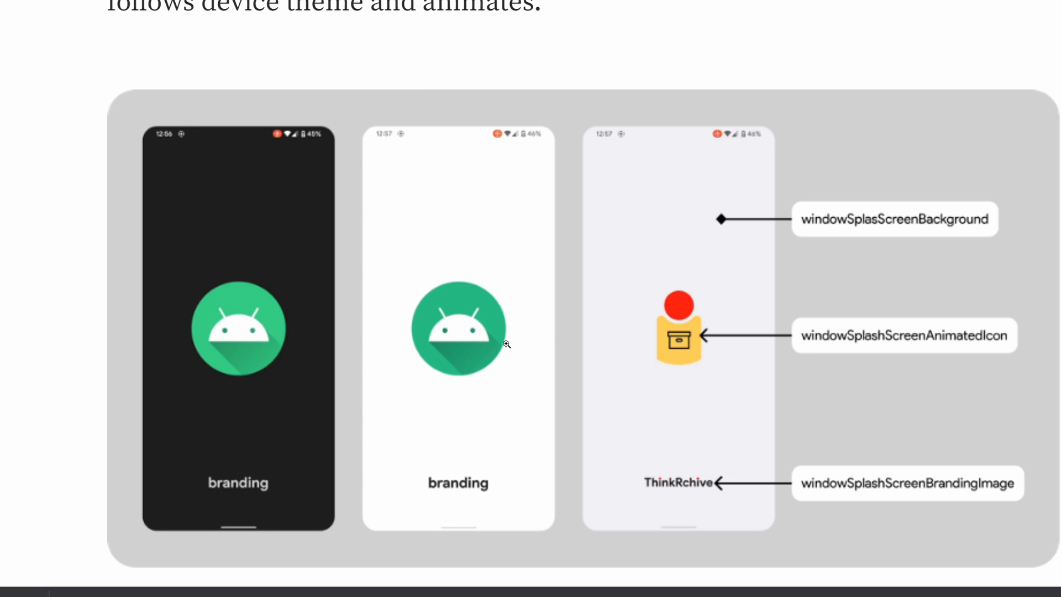
mouse_move(639, 337)
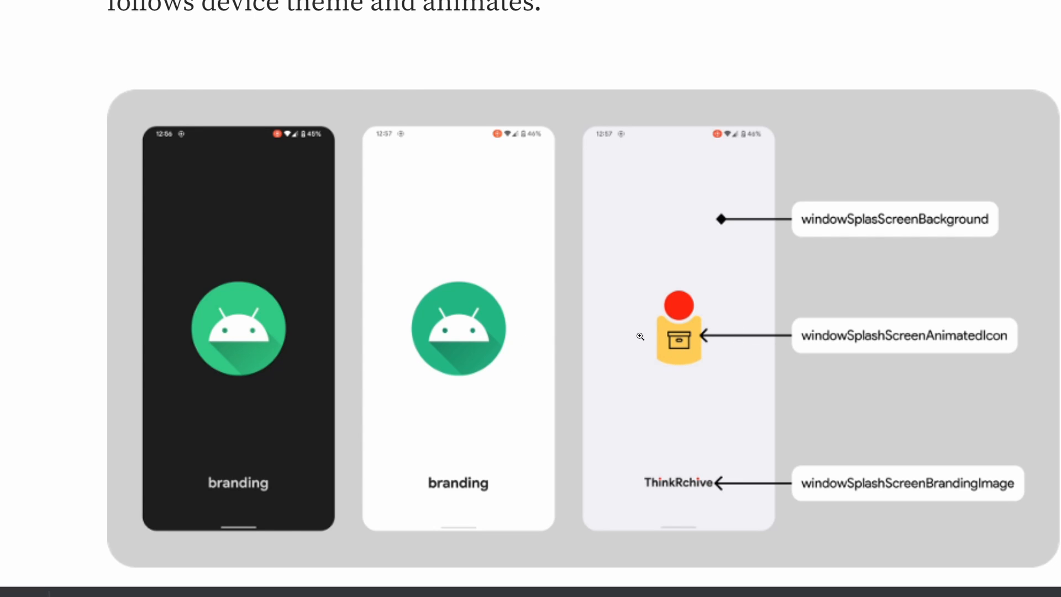
mouse_move(700, 385)
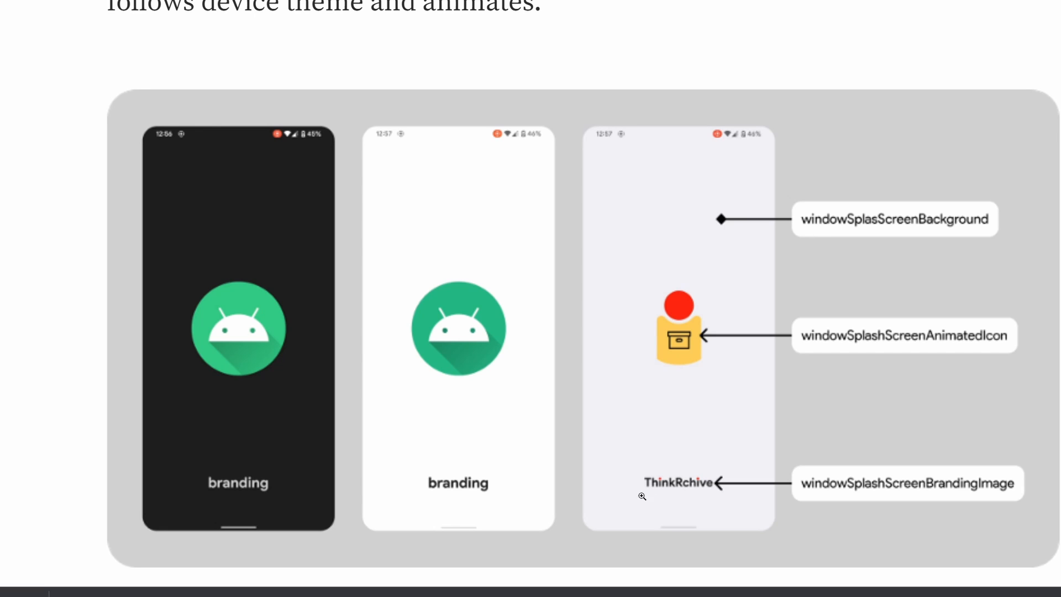
mouse_move(909, 498)
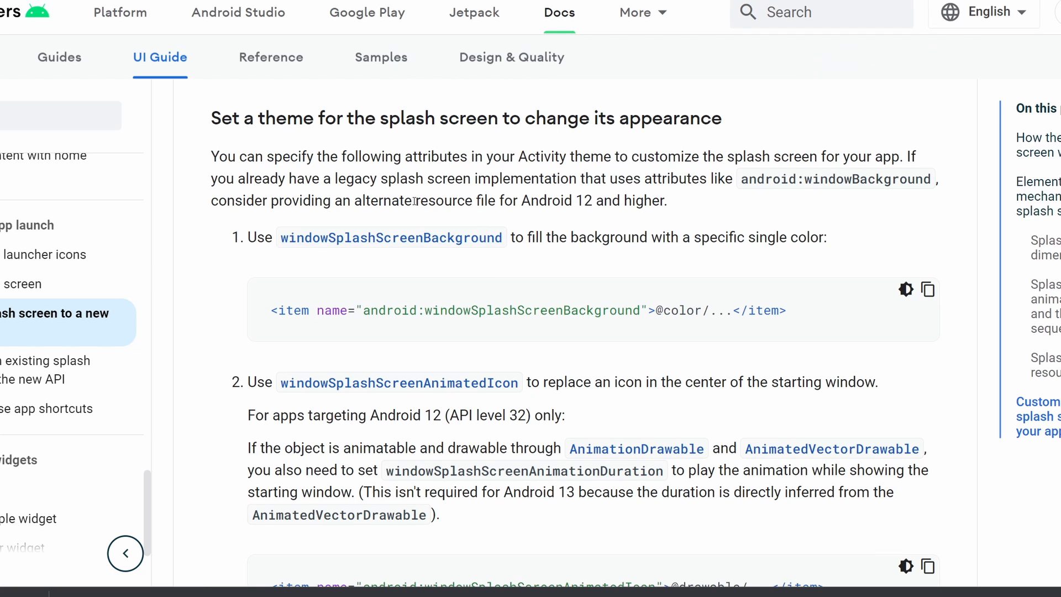
mouse_move(138, 99)
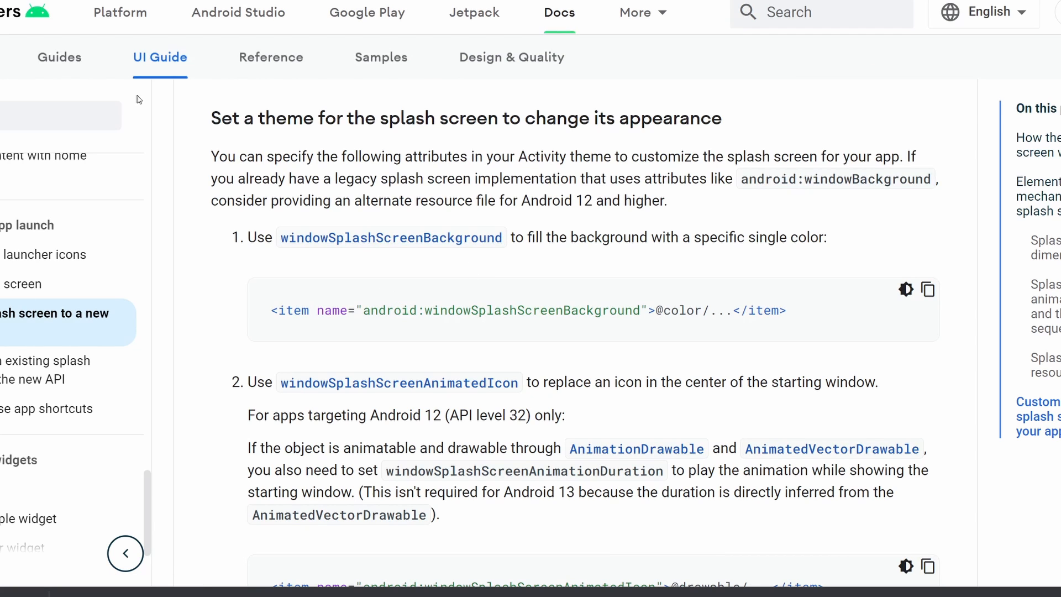
Read the windowSplashScreenBackground, AnimatedIcon and AnimationDuration theme attribute guidance
scroll(down, 3)
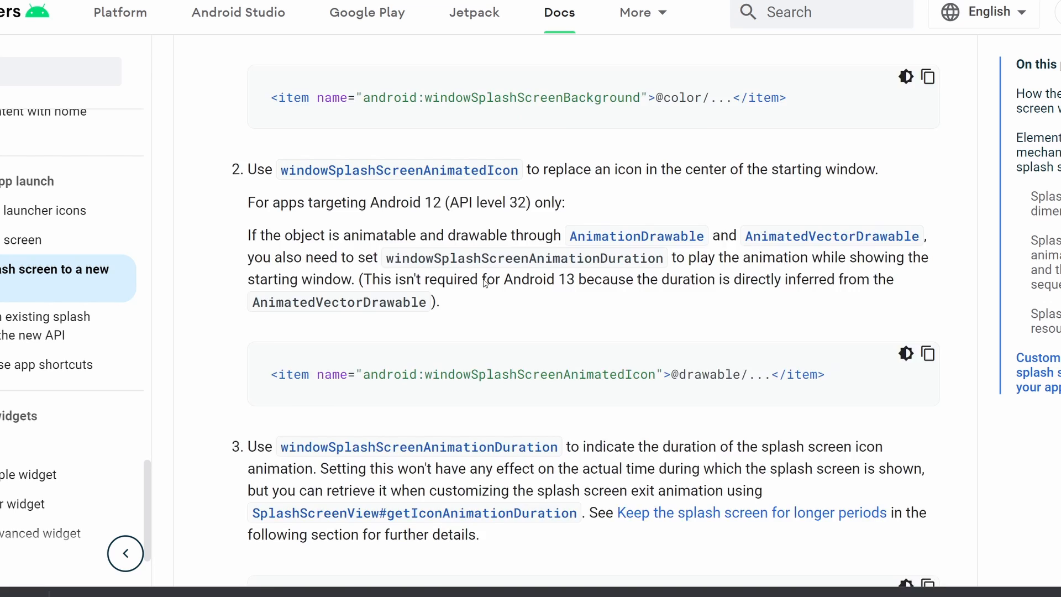
scroll(down, 3)
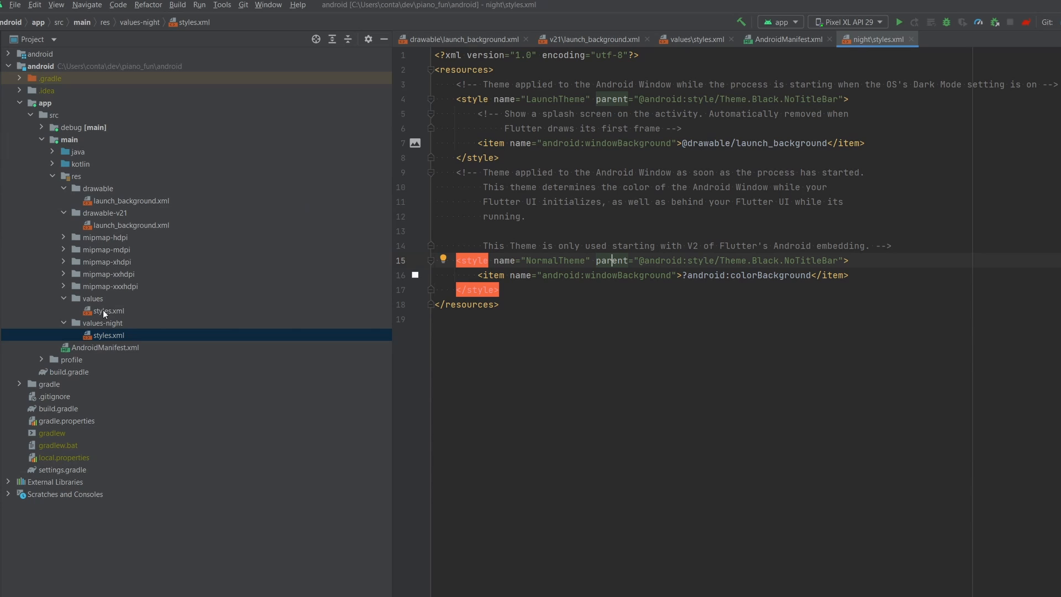
Review the manifest's LaunchTheme and the day and night styles, then open launch_background.xml
click(785, 39)
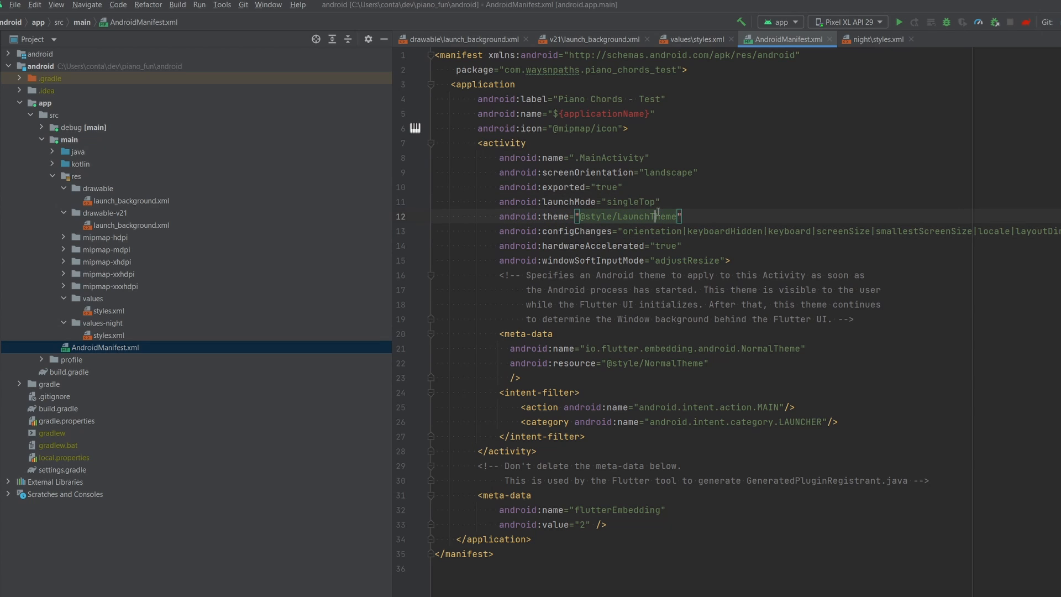
click(106, 310)
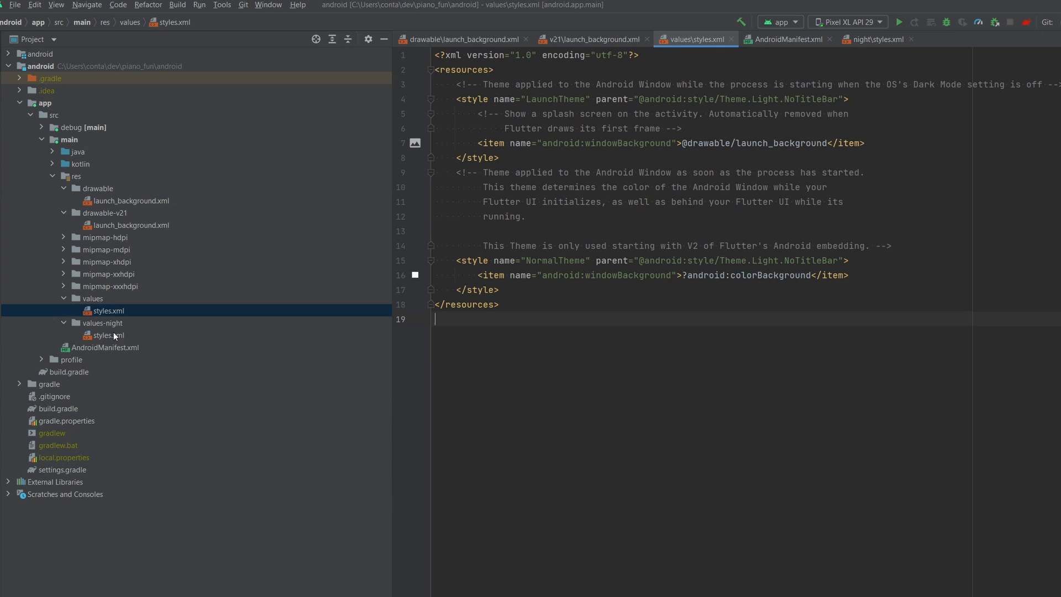
click(106, 335)
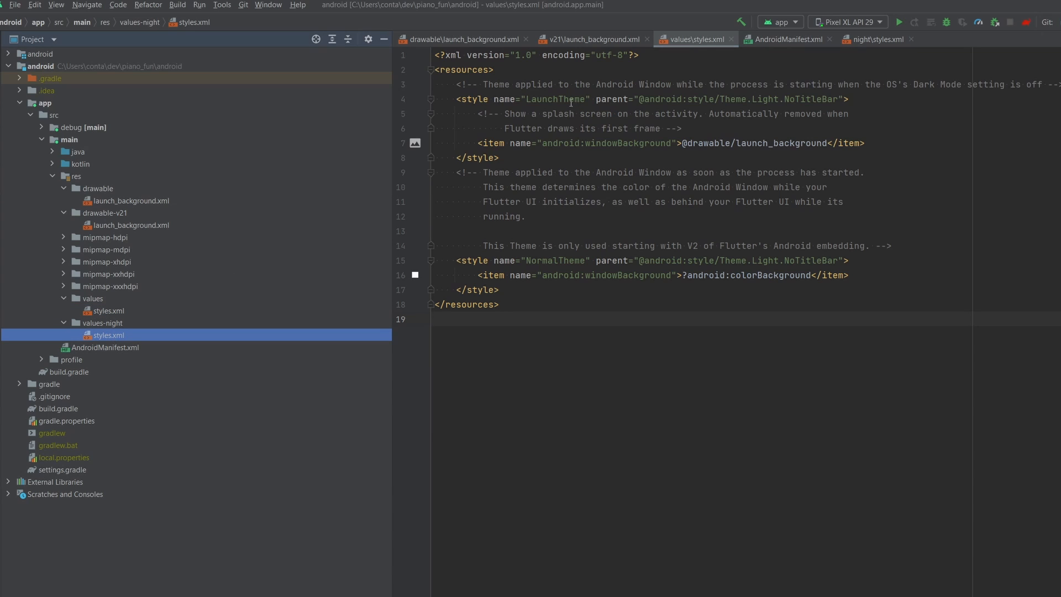
double_click(556, 99)
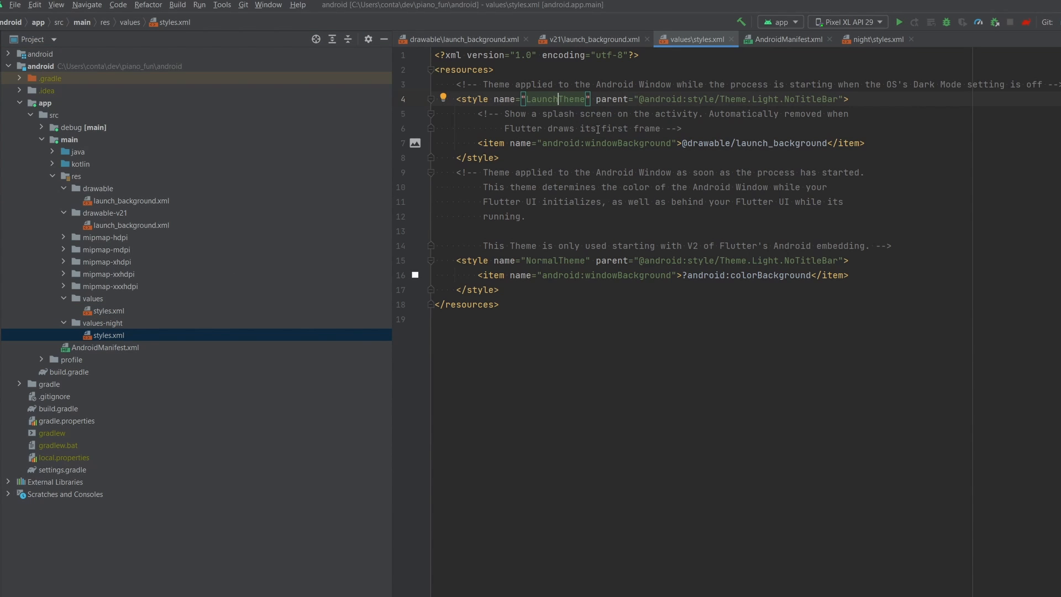
mouse_move(648, 84)
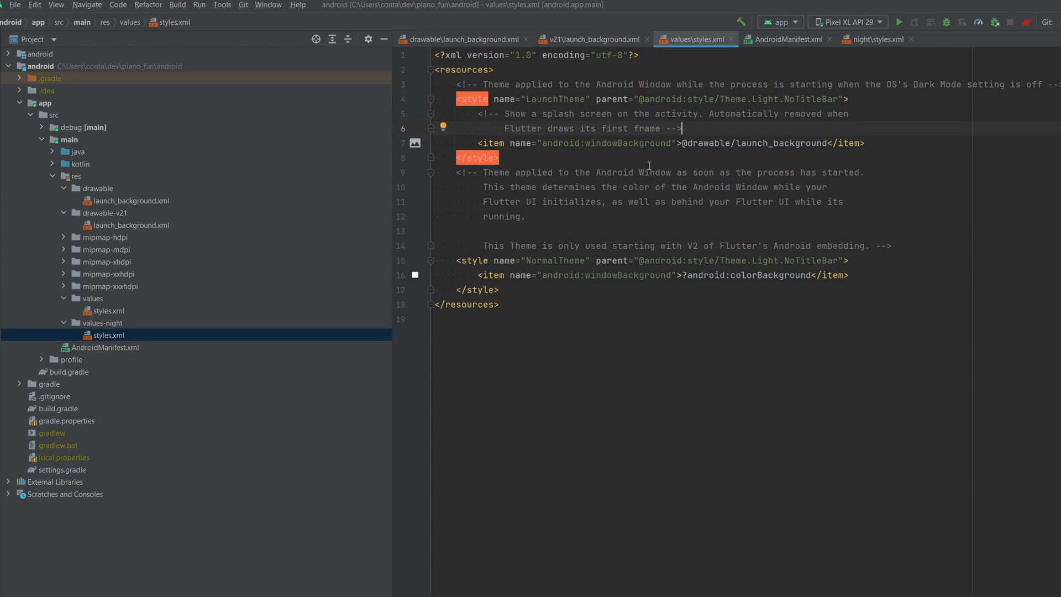
mouse_move(617, 135)
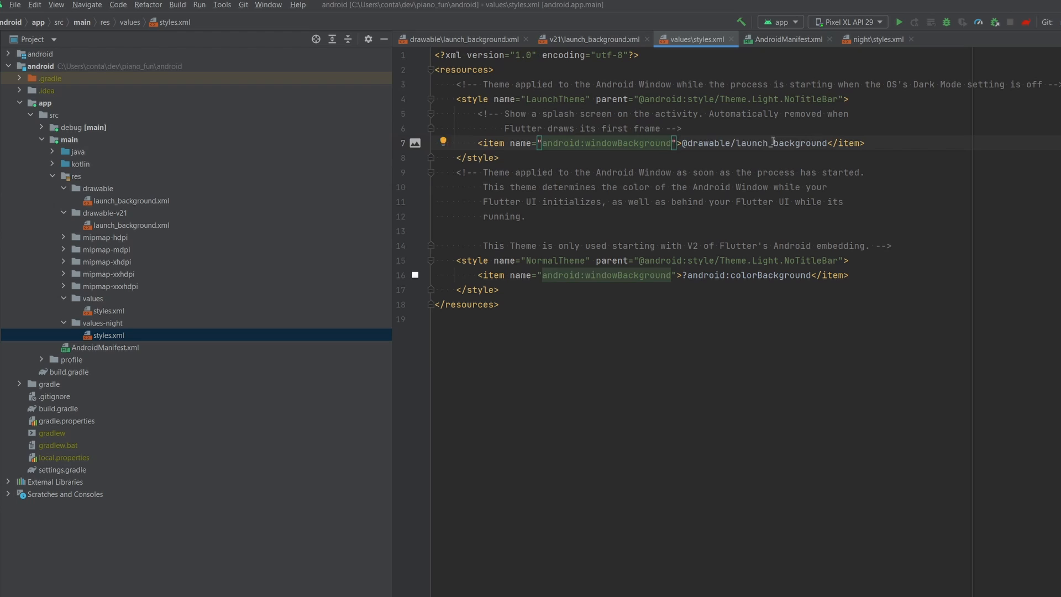
click(753, 143)
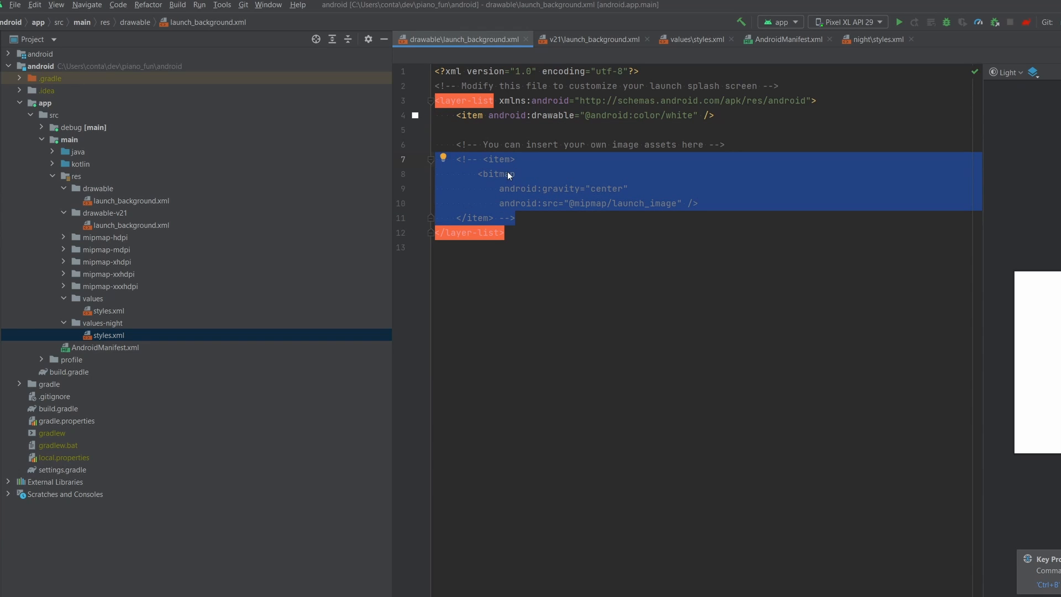
Open drawable-v21/launch_background.xml with its colorBackground item and commented launch_image bitmap
click(573, 203)
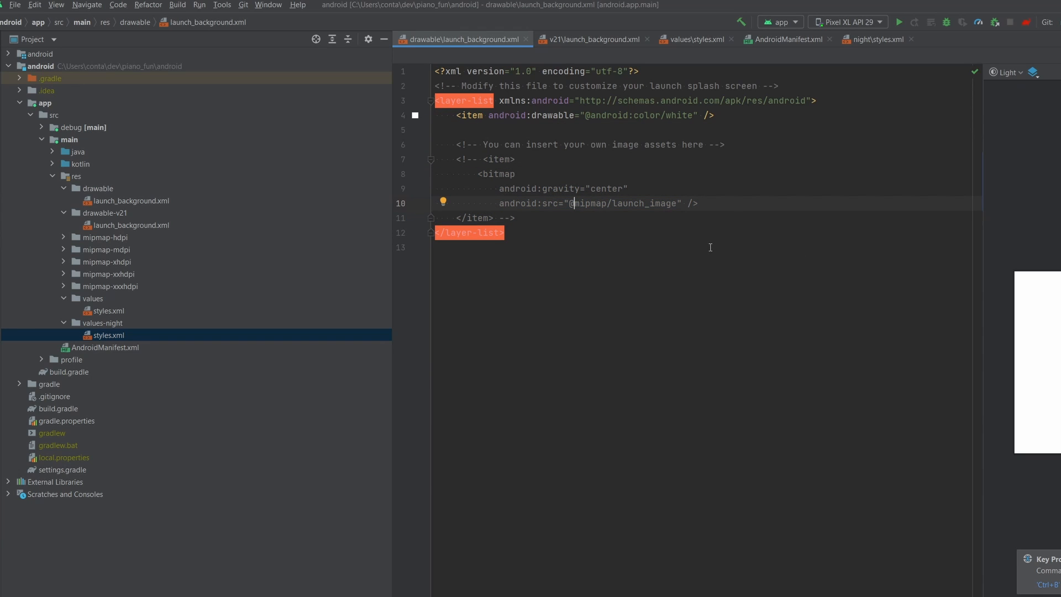
mouse_move(92, 193)
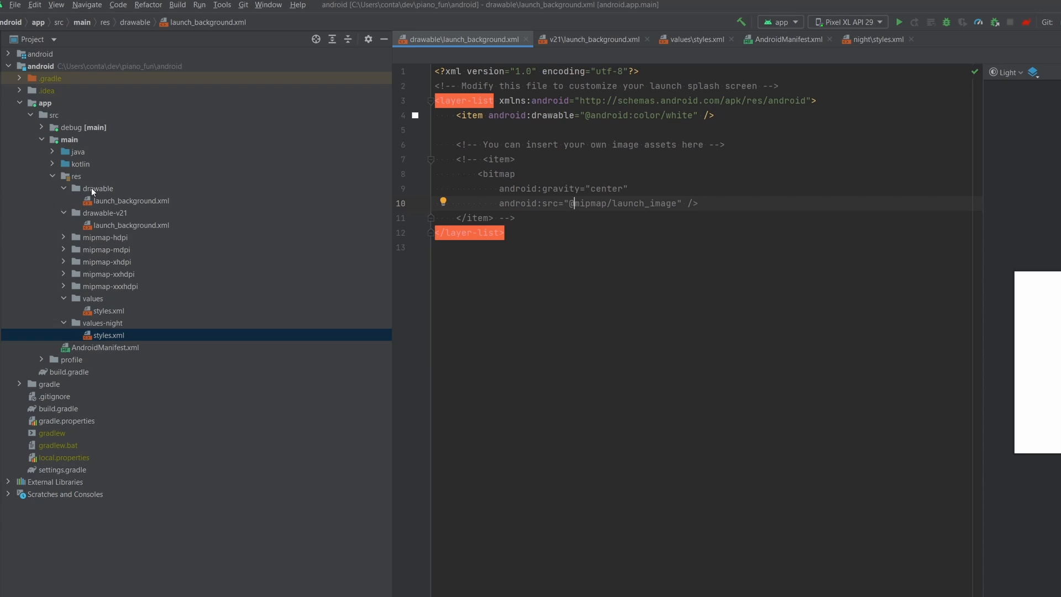
click(97, 188)
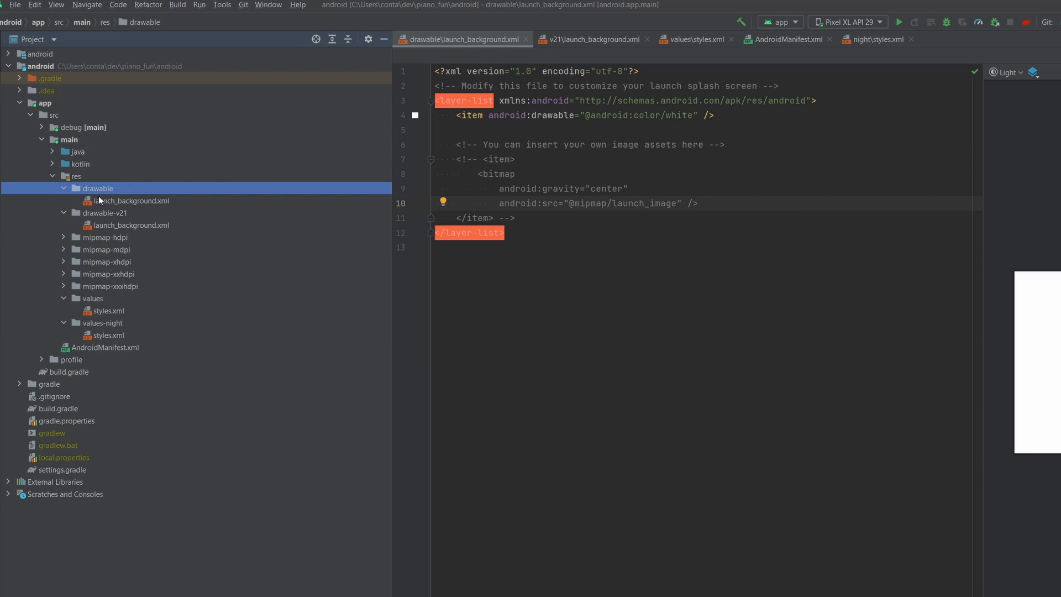
mouse_move(125, 224)
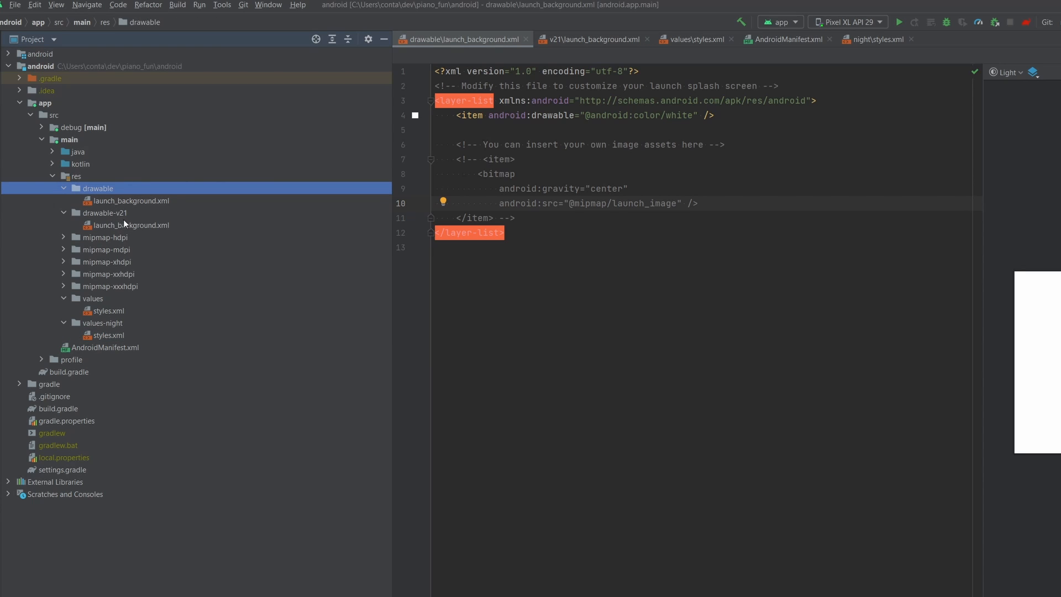
click(132, 225)
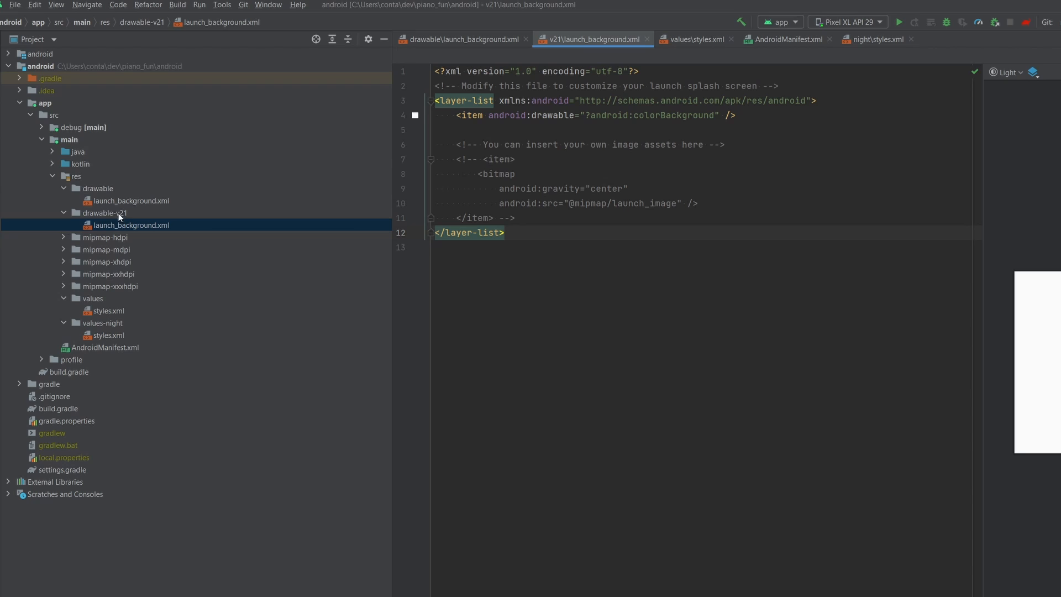
mouse_move(134, 225)
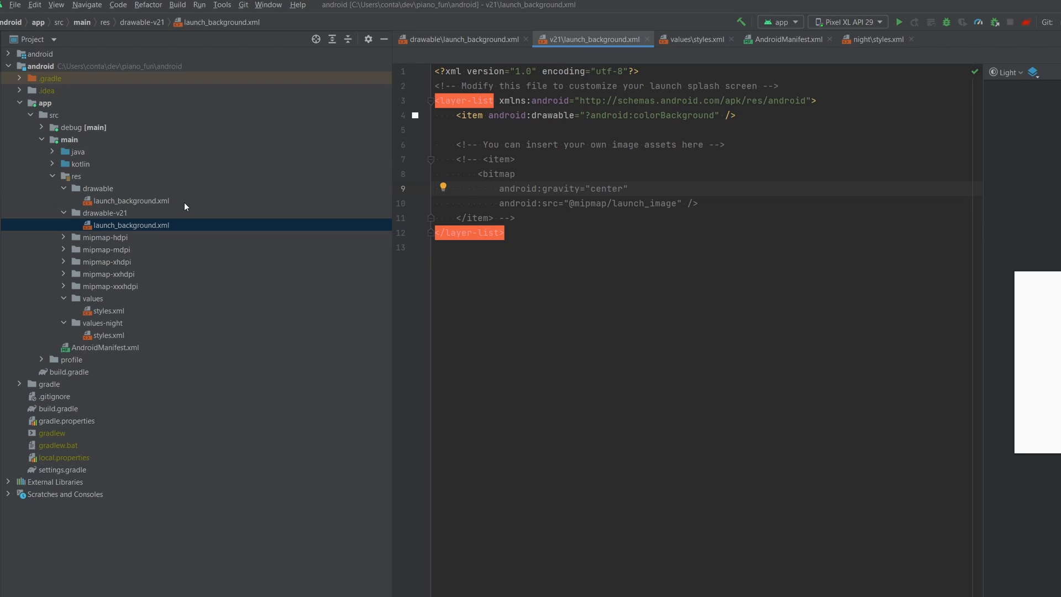
mouse_move(184, 219)
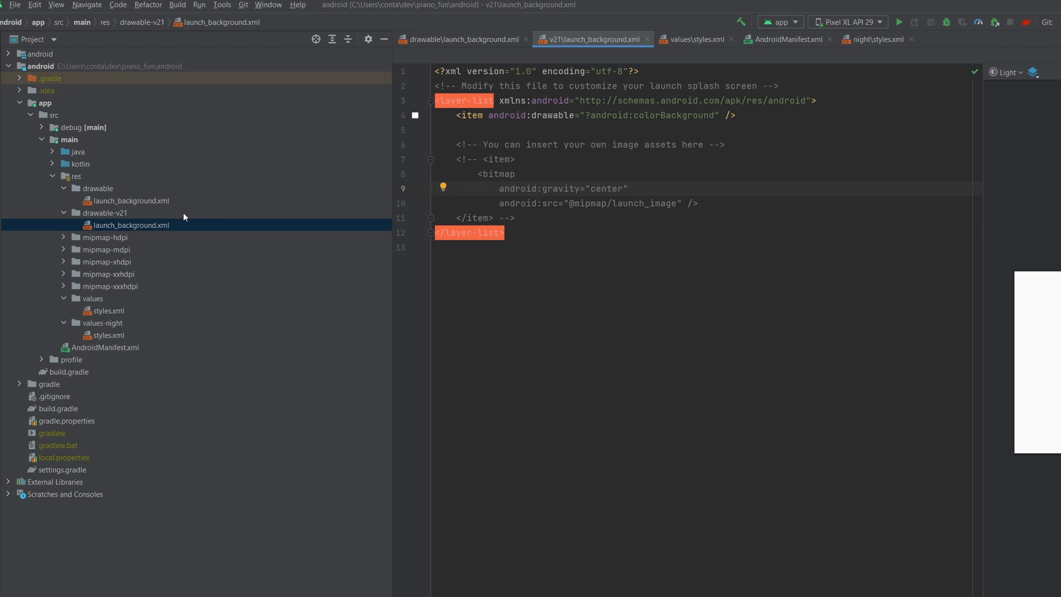
mouse_move(196, 224)
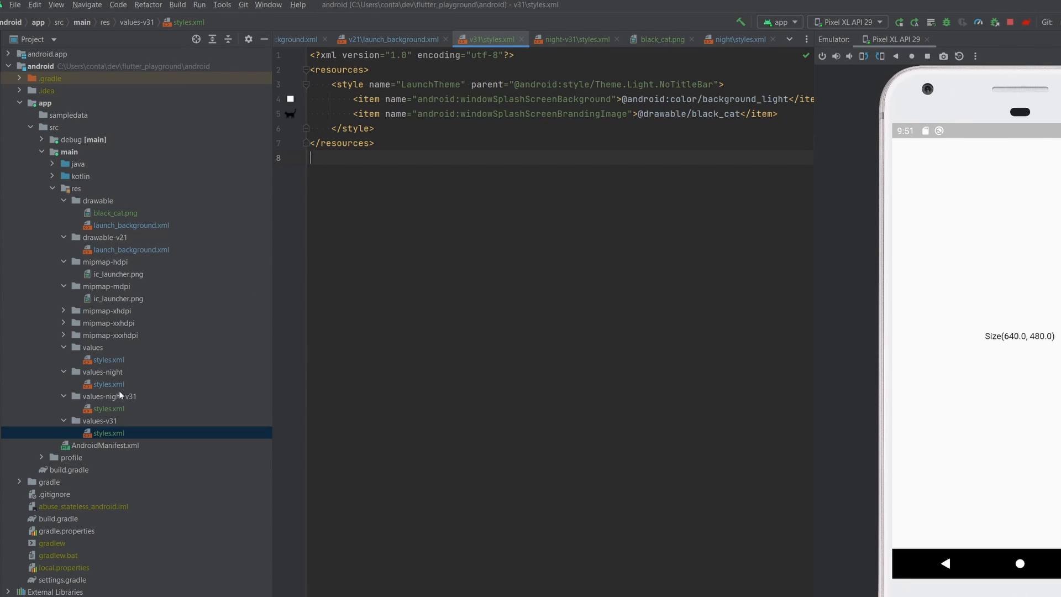
Browse the values, values-night and values-v31 folders, then open values/styles.xml
click(93, 347)
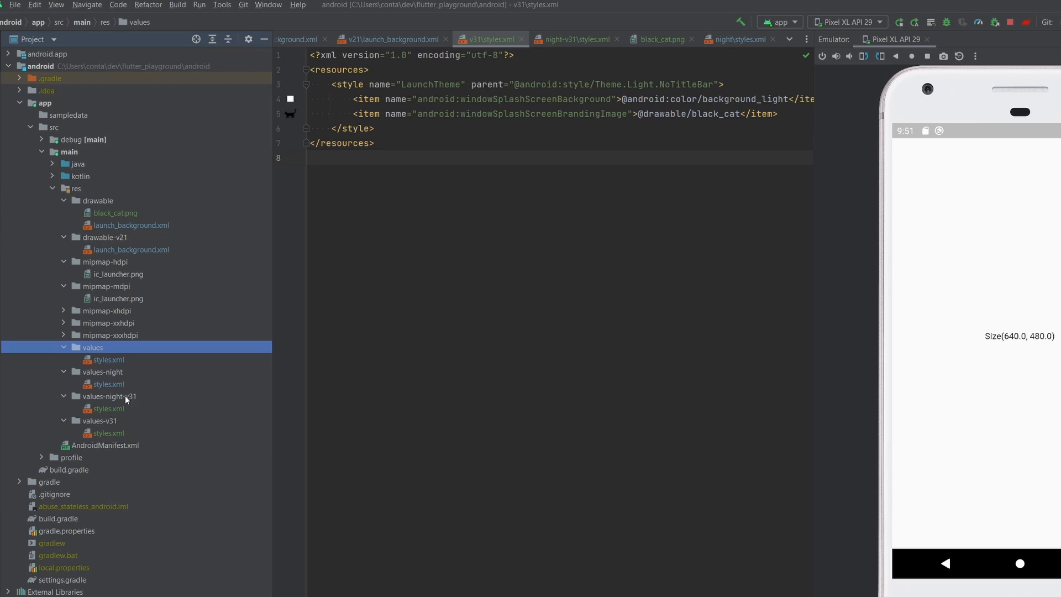
click(102, 371)
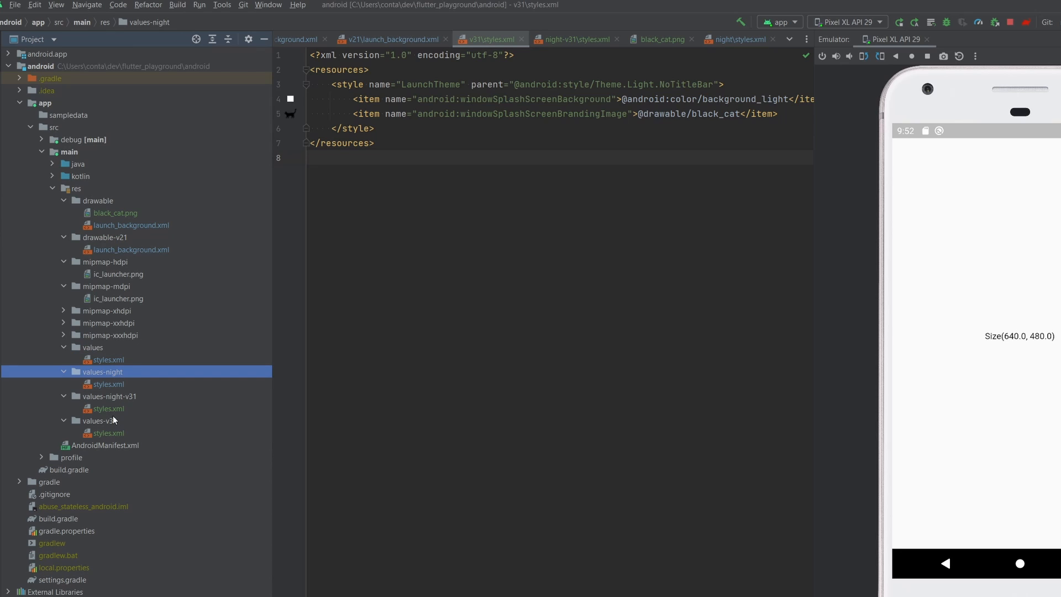
click(100, 420)
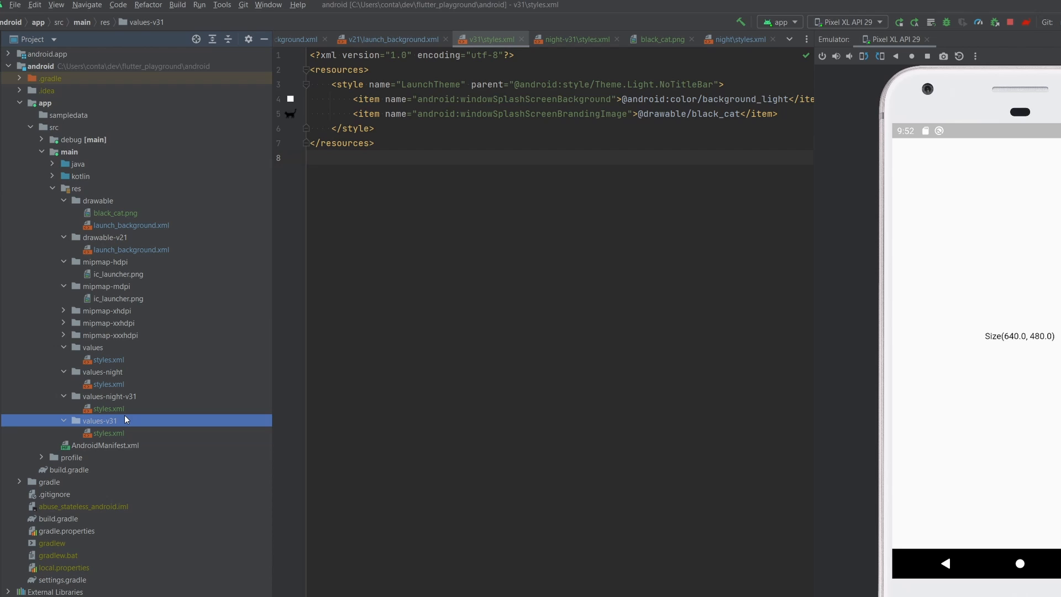
mouse_move(136, 410)
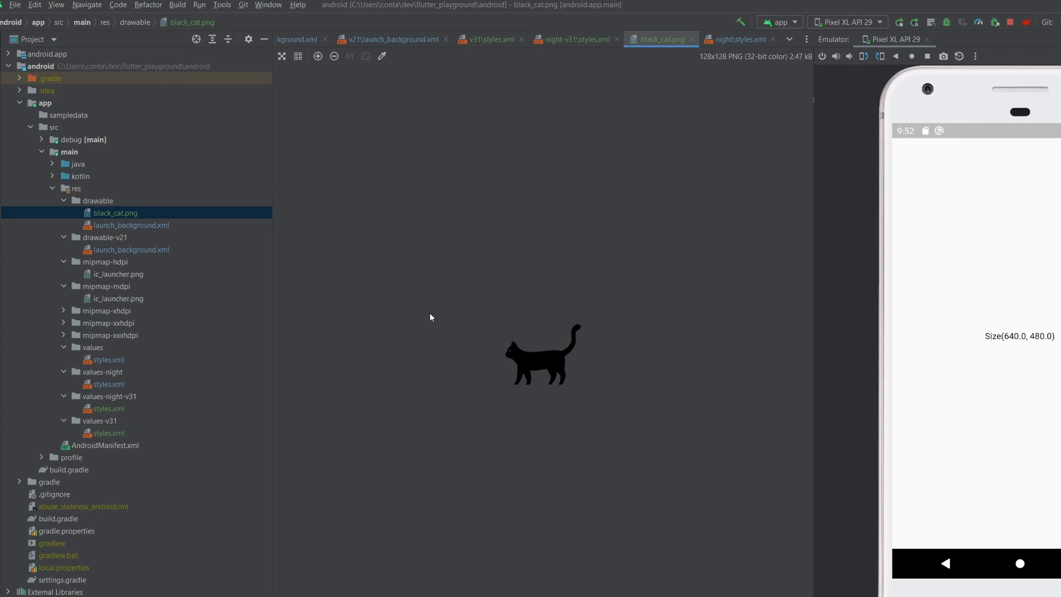
mouse_move(109, 292)
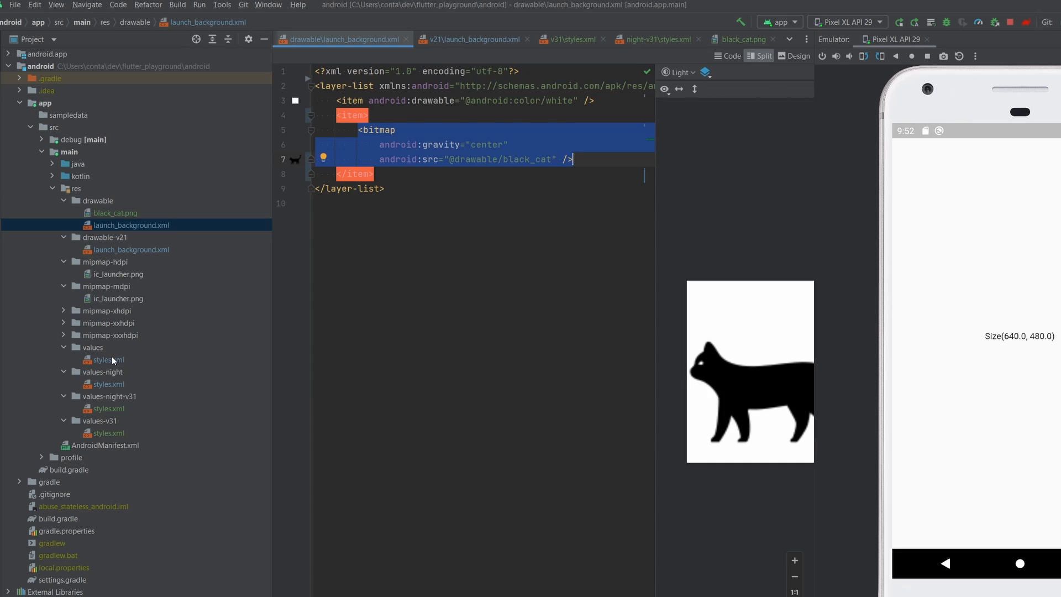
click(109, 360)
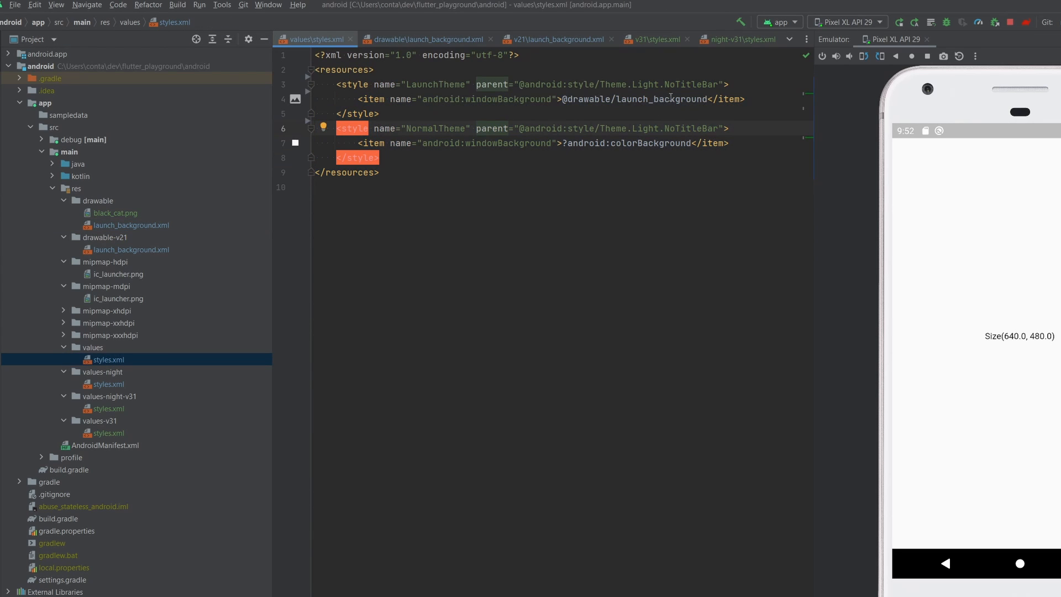
mouse_move(650, 99)
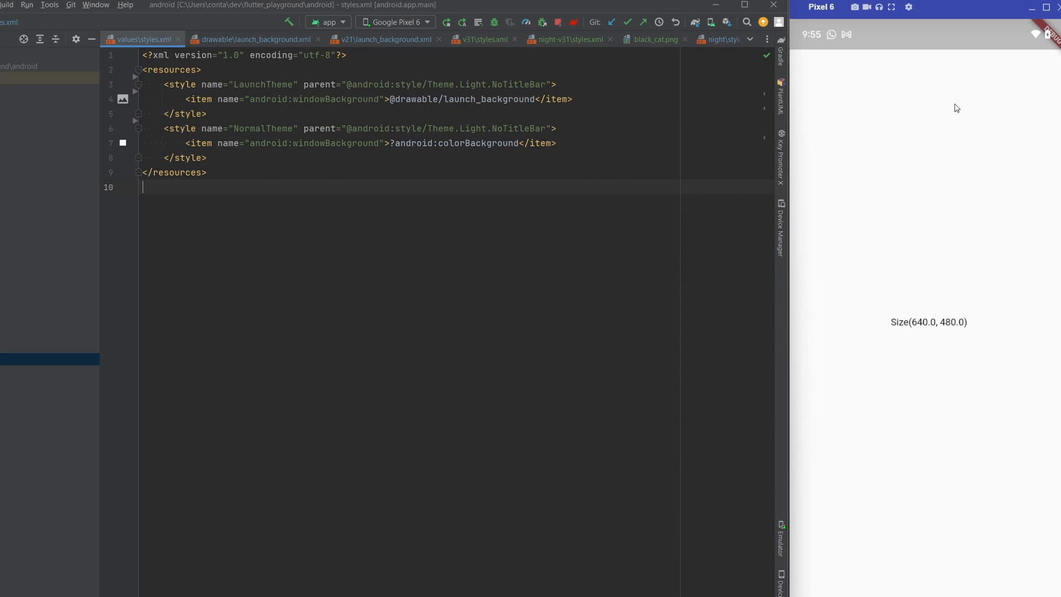
mouse_move(863, 194)
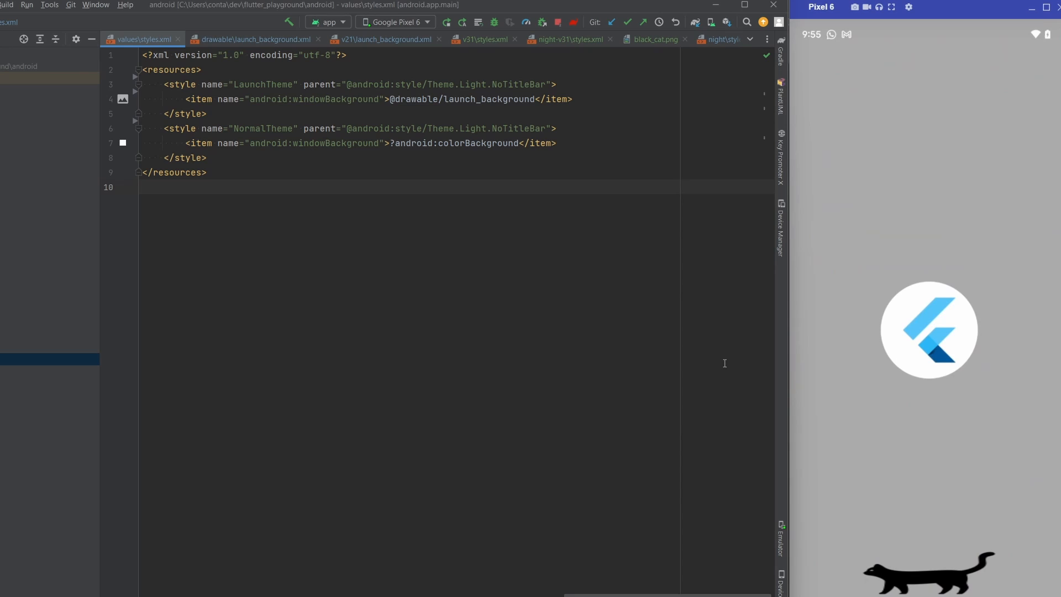
Show the Project tool window again after the Pixel 6 splash run
click(6, 49)
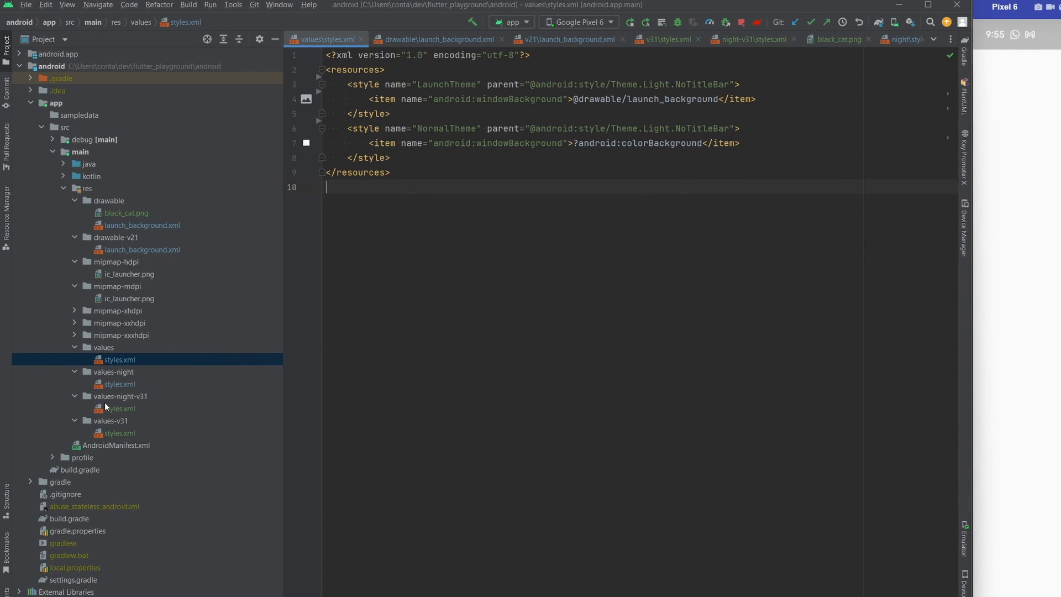
Open values-v31/styles.xml and select the windowSplashScreenBrandingImage attribute
click(120, 433)
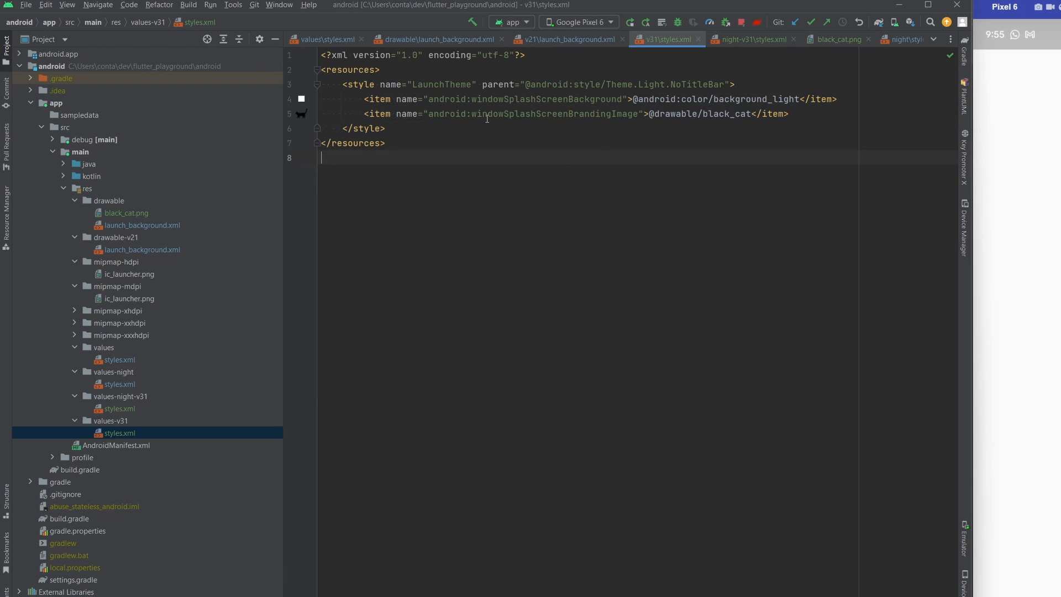
double_click(522, 99)
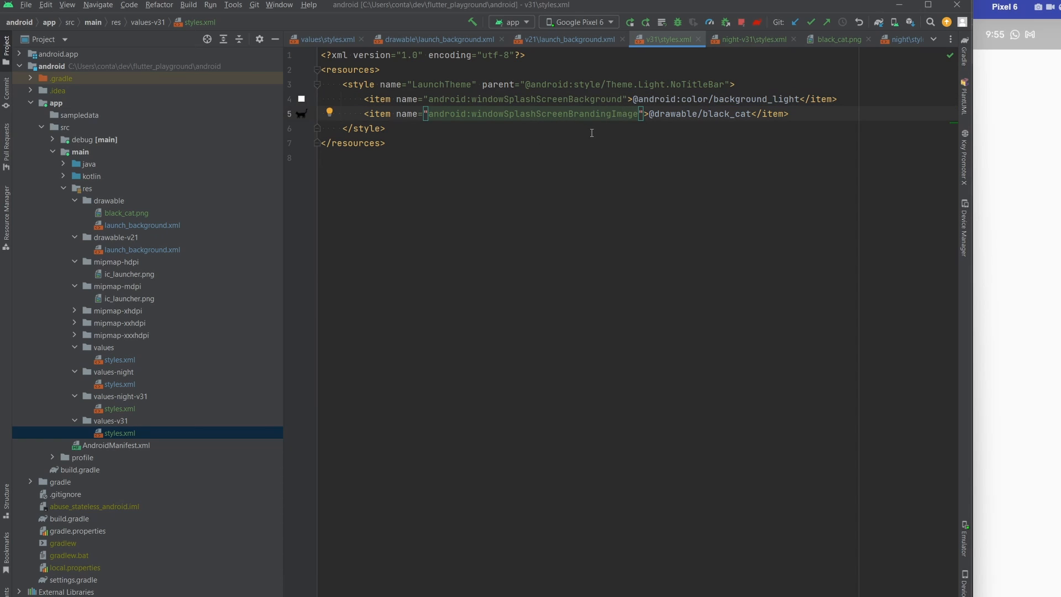
double_click(531, 114)
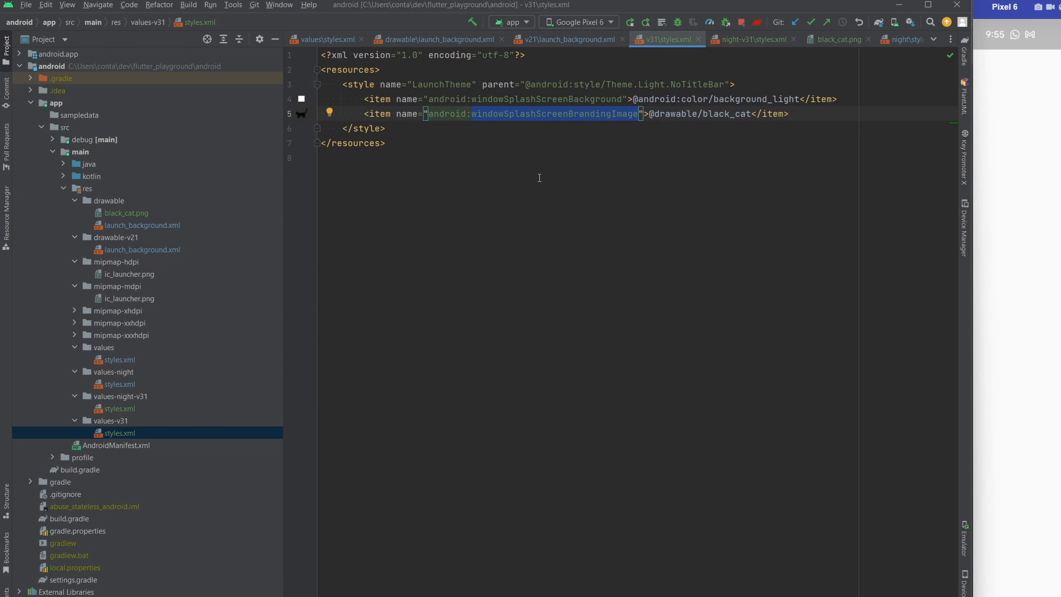